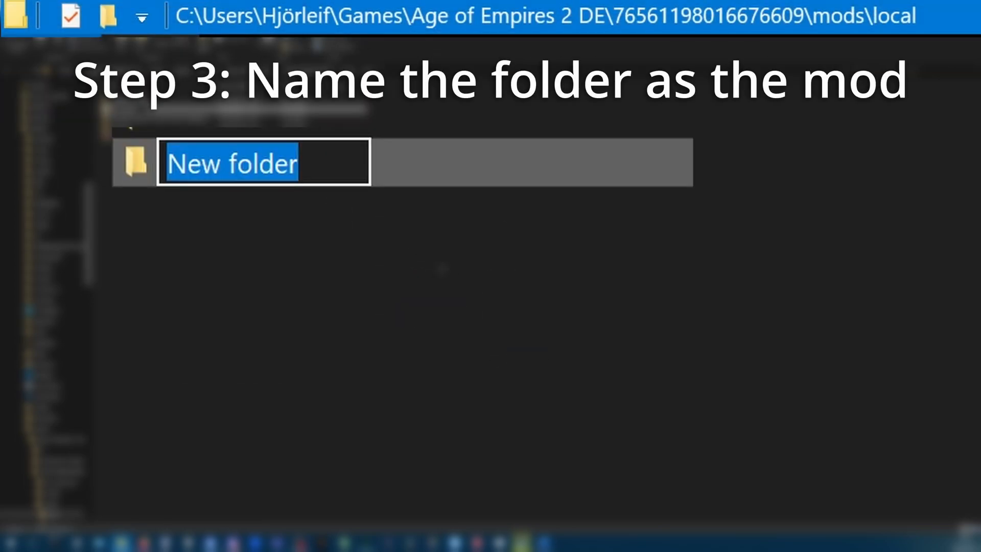
- Name the new folder in mods\local 'My modded terrain'
type("My modded terr")
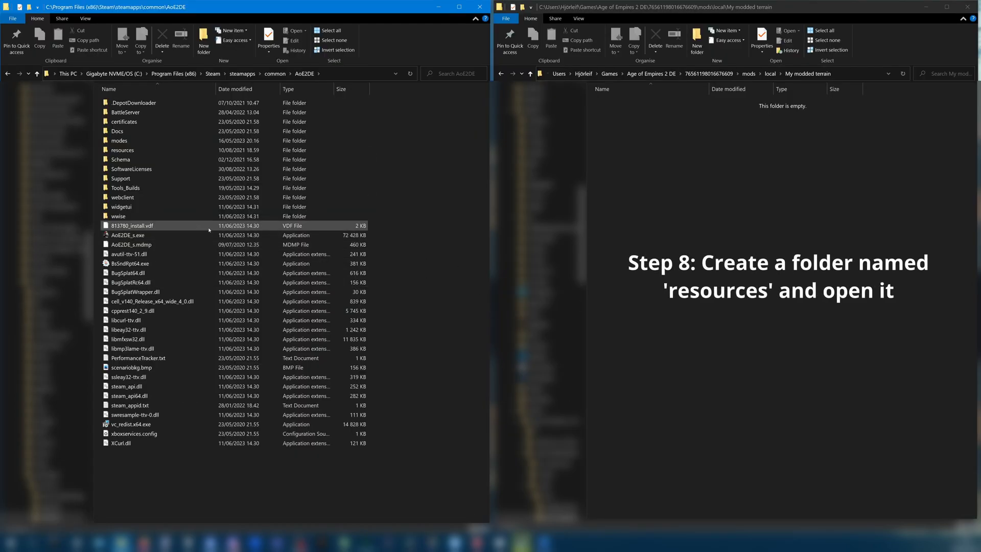
- Build resources\_common\terrain\textures in the mod, mirroring the game's folders down to textures
left_click(122, 149)
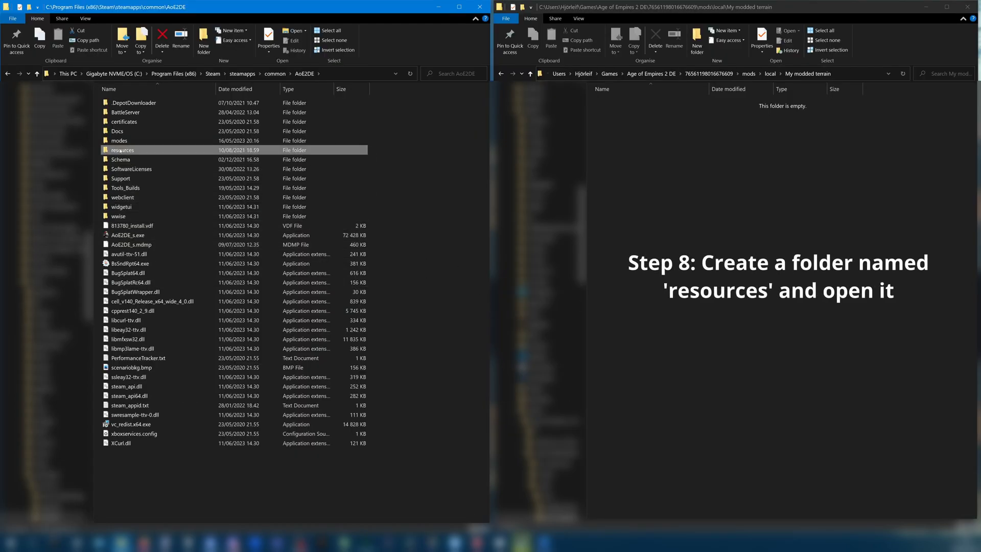
mouse_move(696, 40)
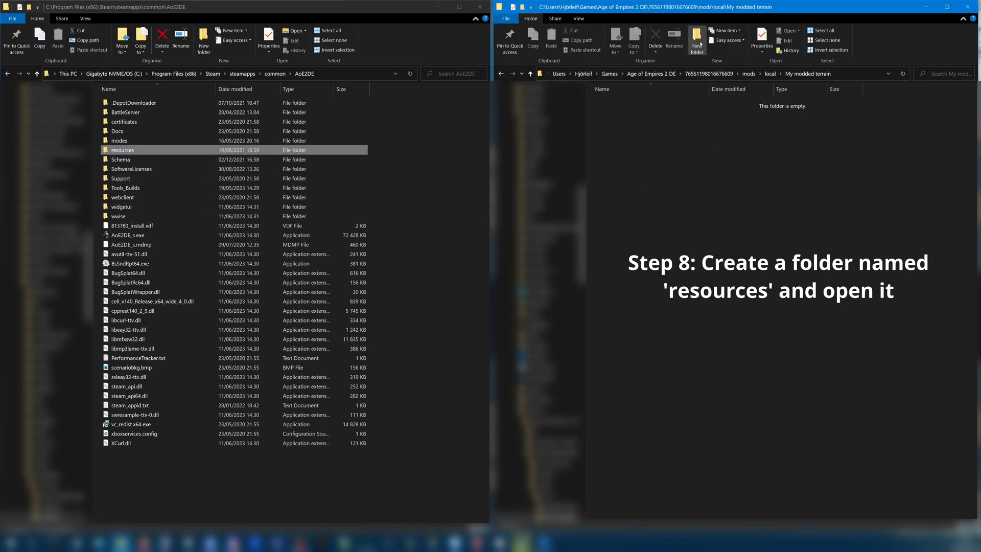
left_click(696, 40)
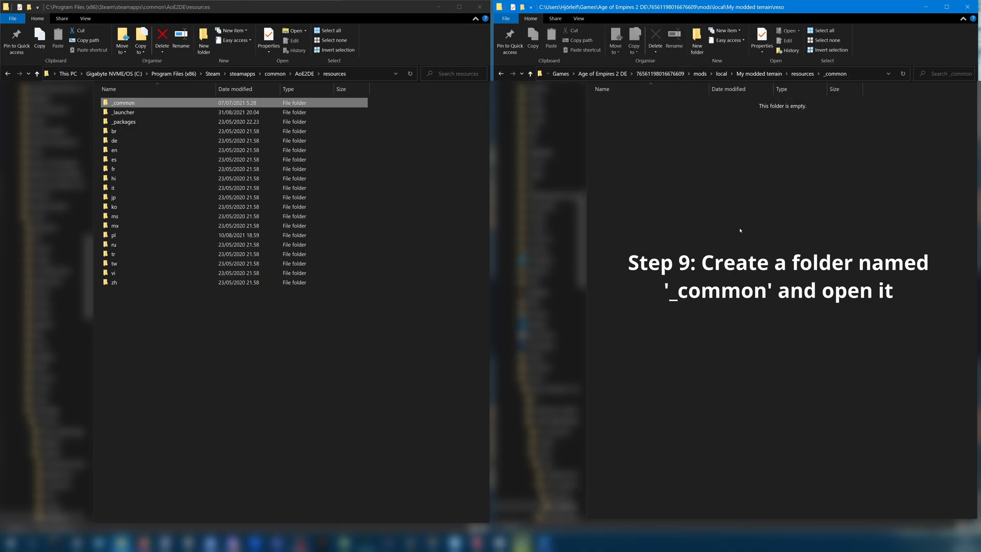
double_click(124, 102)
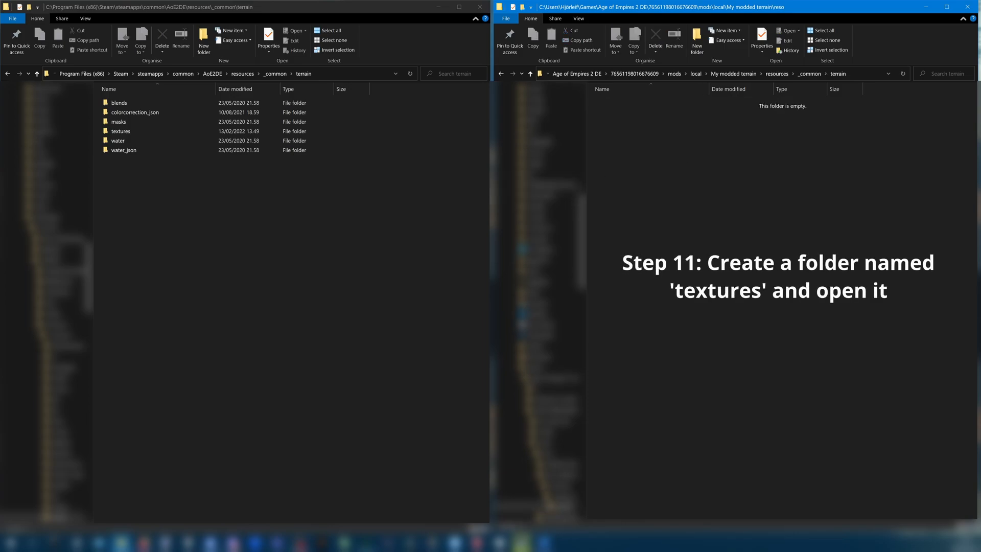
left_click(121, 132)
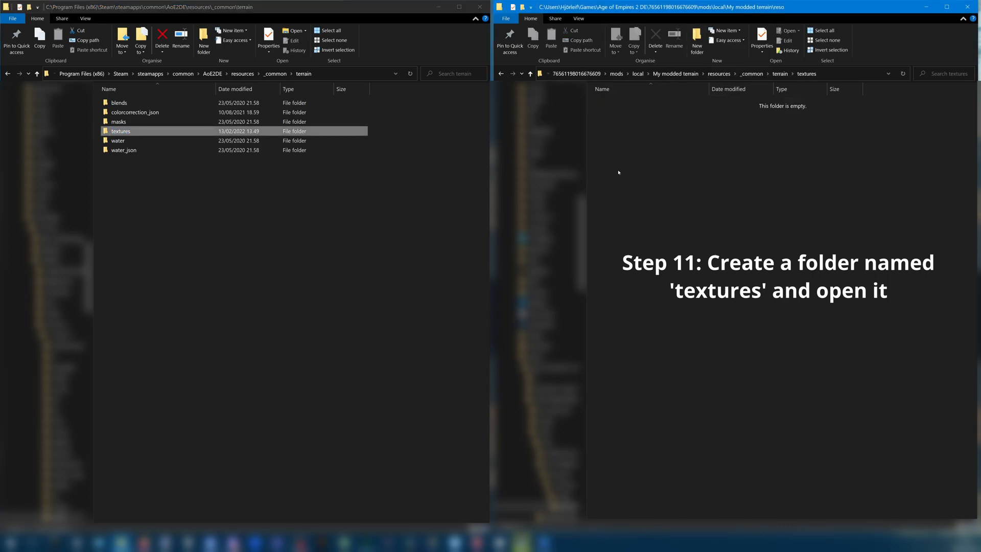
double_click(121, 130)
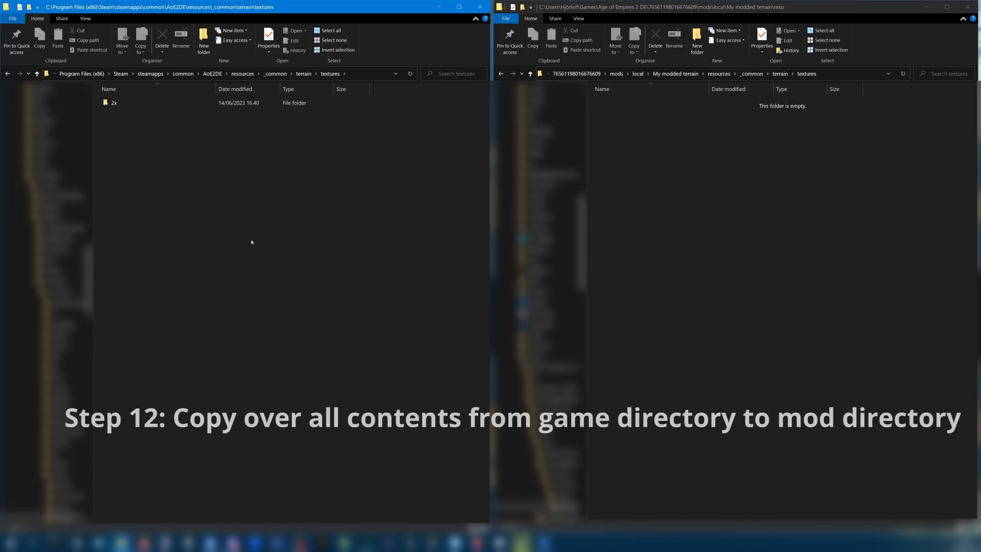
- Copy the game's 2x folder into the mod's textures folder
key("ctrl+a")
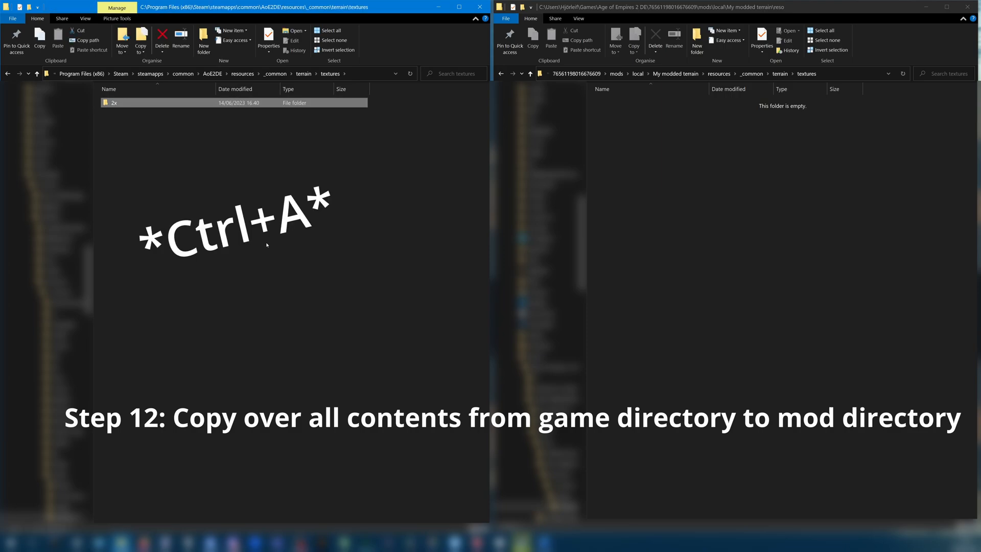
key("ctrl+c")
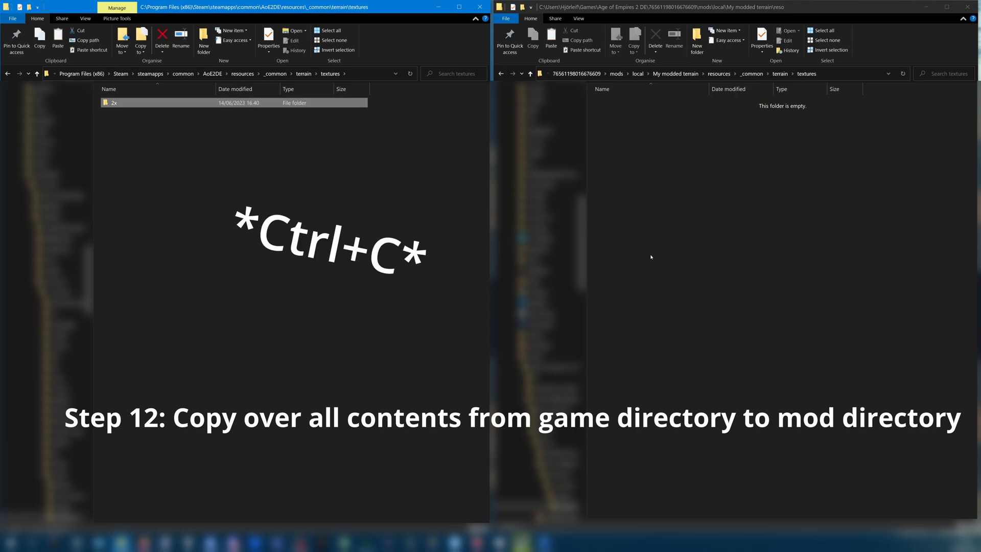
key("ctrl+v")
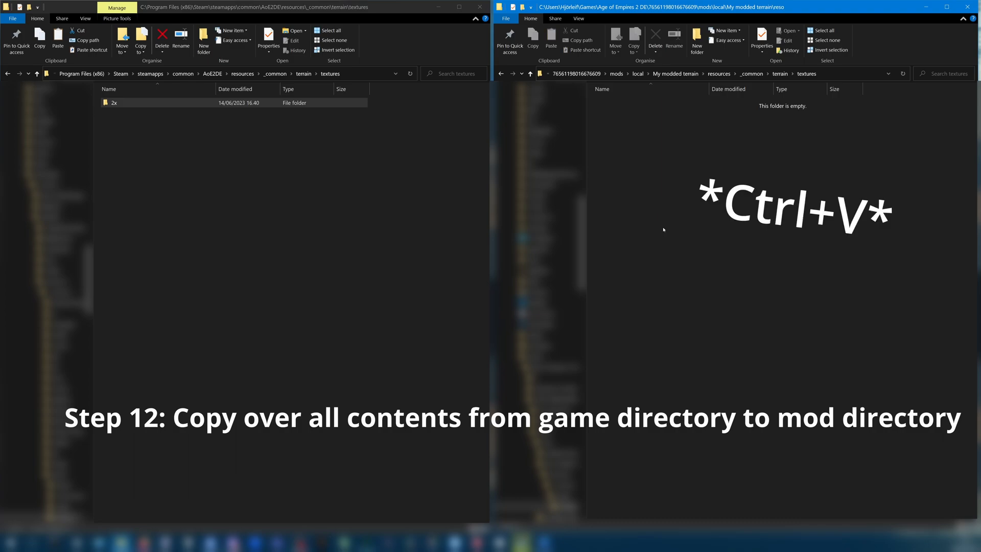
key("ctrl+v")
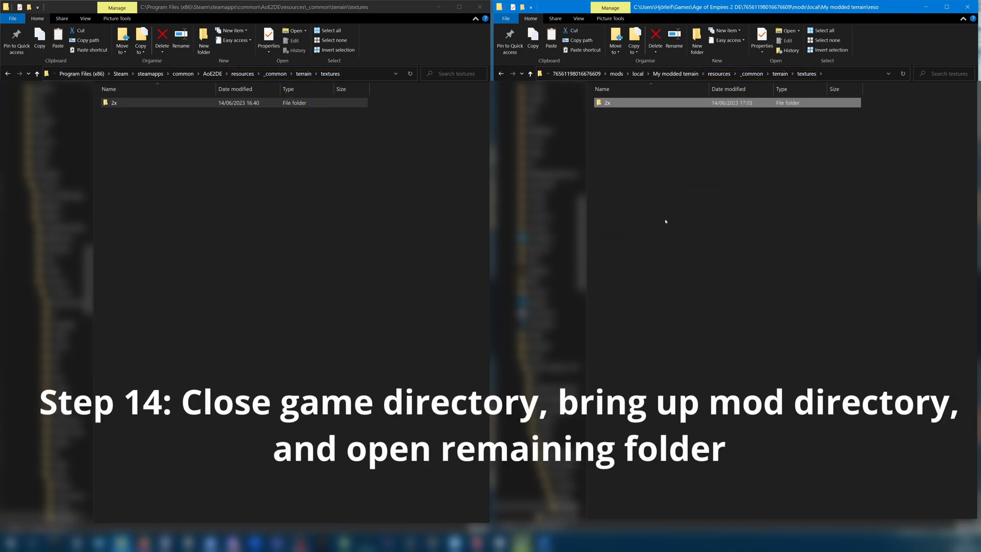
- Close the game directory window and view the mod's 2x folder of .dds textures
left_click(481, 7)
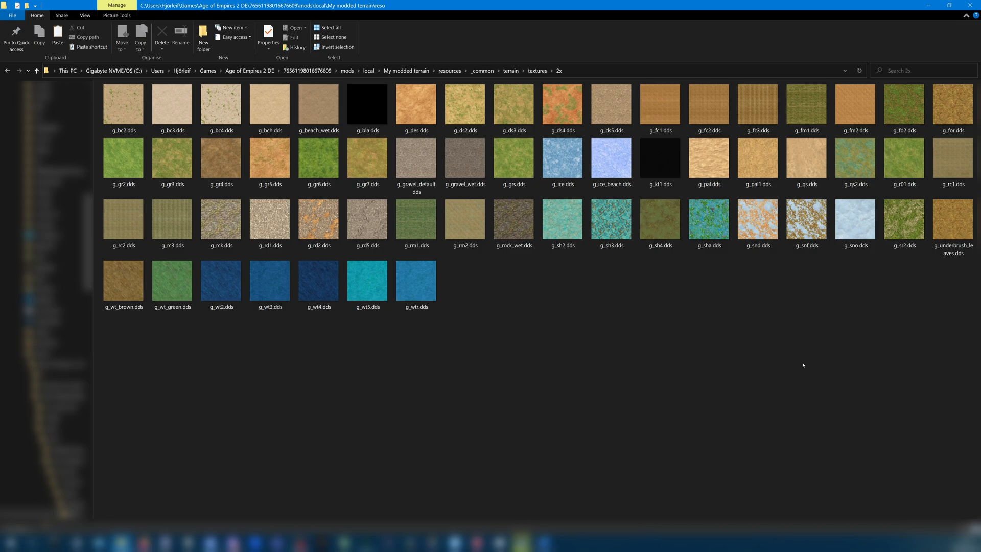
mouse_move(798, 365)
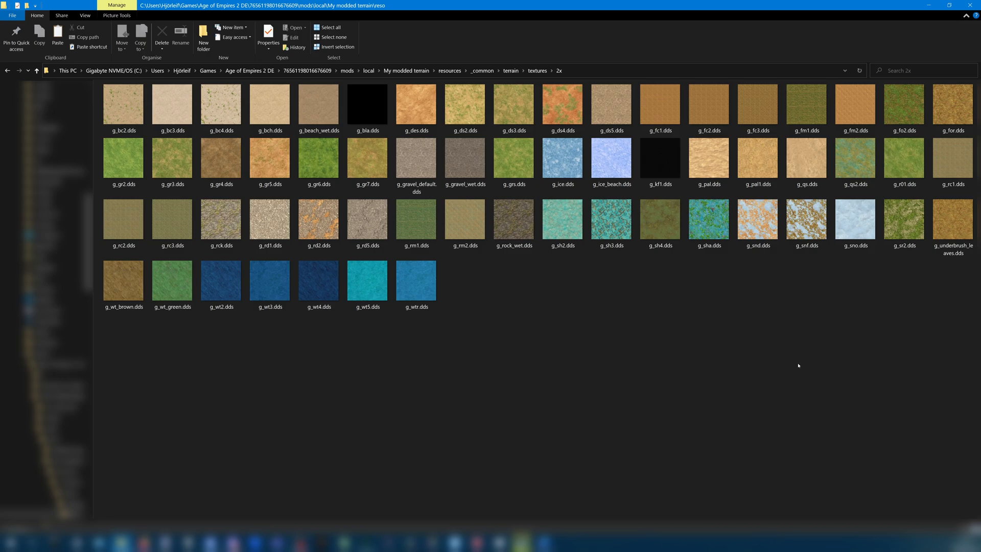
mouse_move(653, 344)
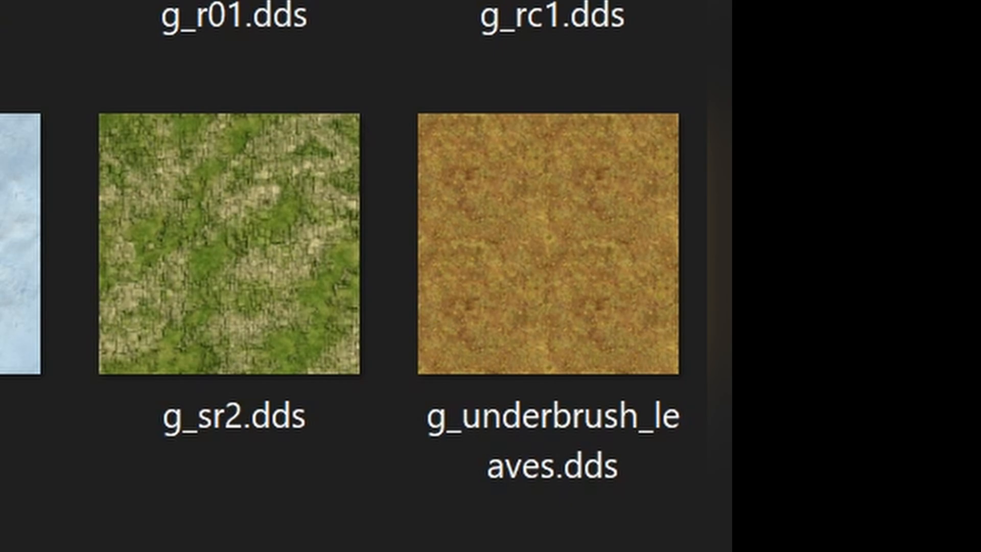
scroll("up", 3)
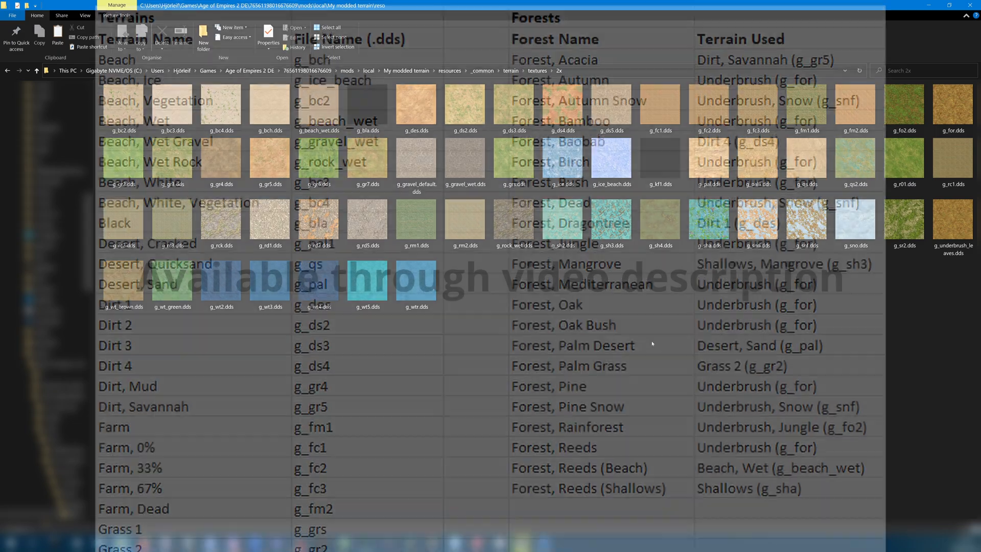
- Locate the Grass 1 texture g_grs.dds and open it with paint.net
scroll("down", 3)
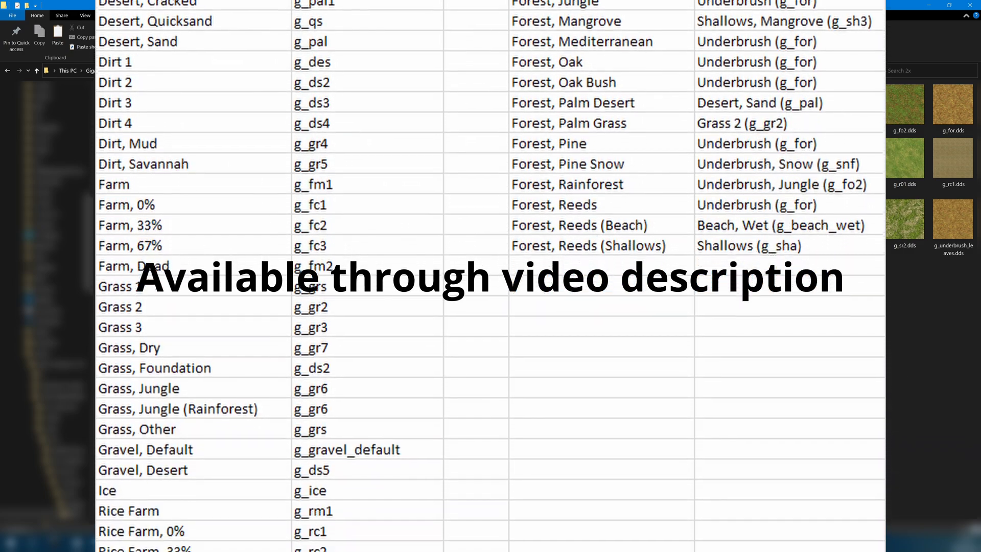
scroll("down", 3)
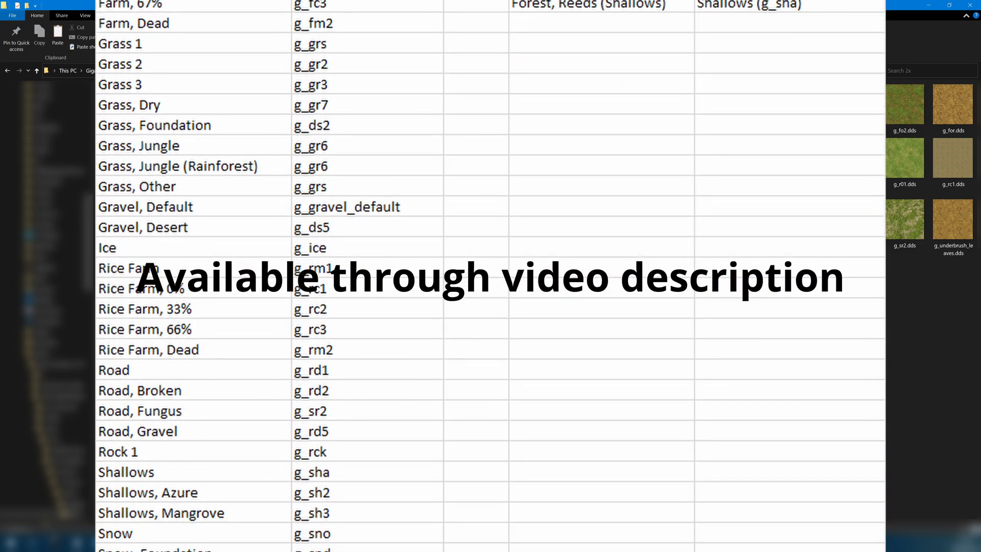
scroll("down", 3)
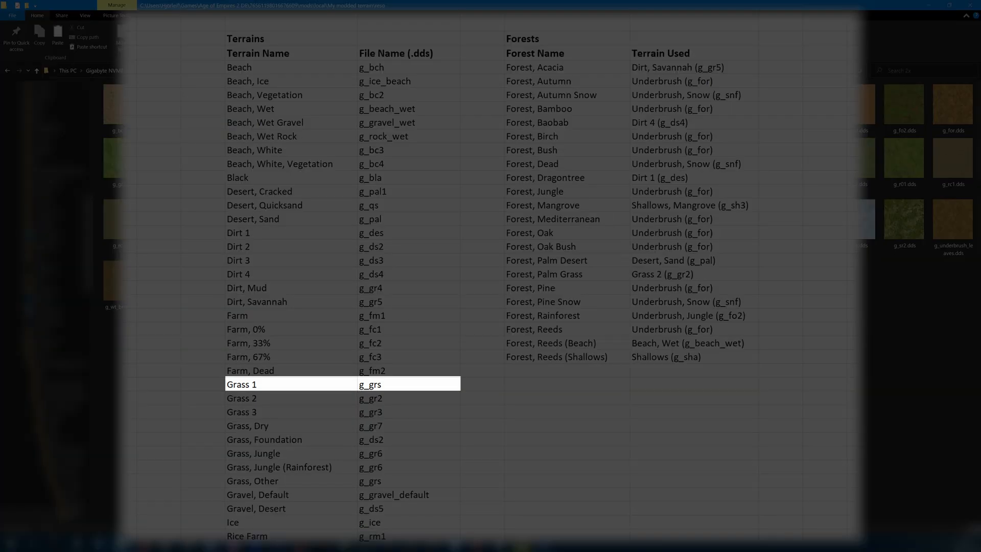
right_click(513, 158)
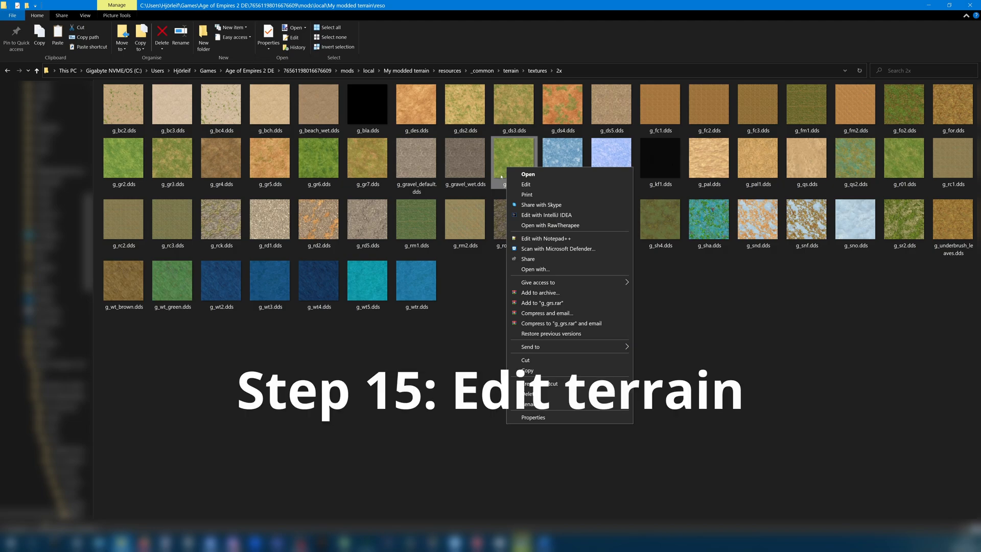
left_click(534, 268)
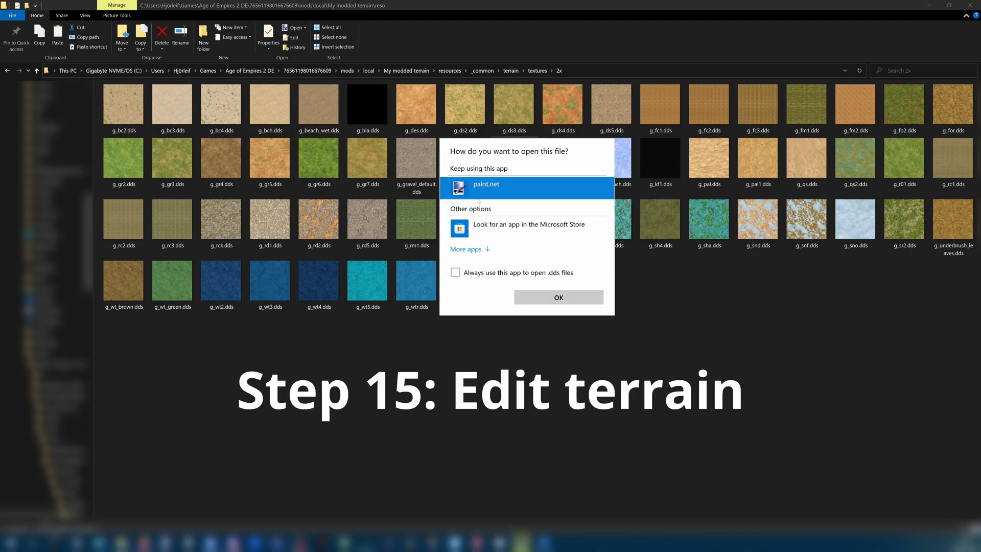
left_click(558, 297)
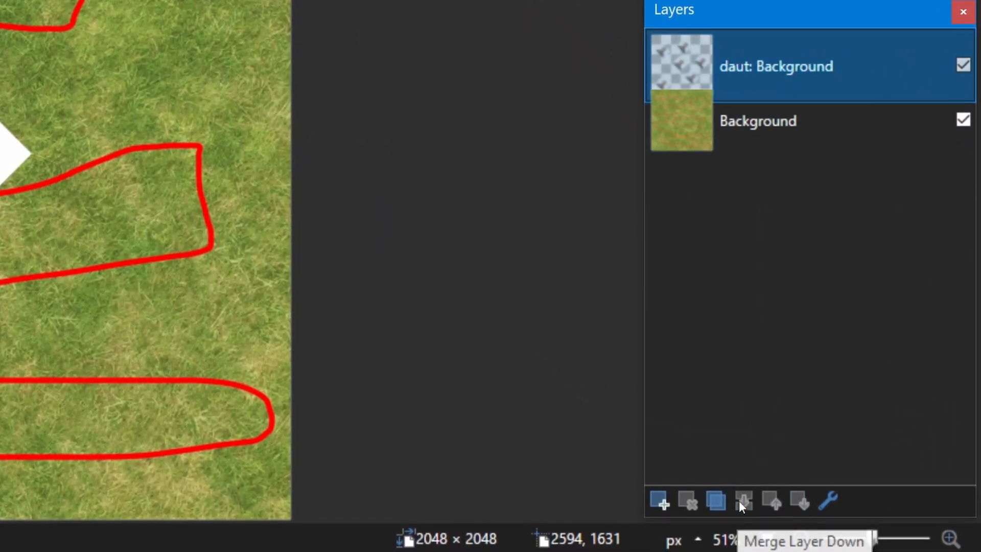
- Merge the face picture layer down into the grass texture
left_click(744, 501)
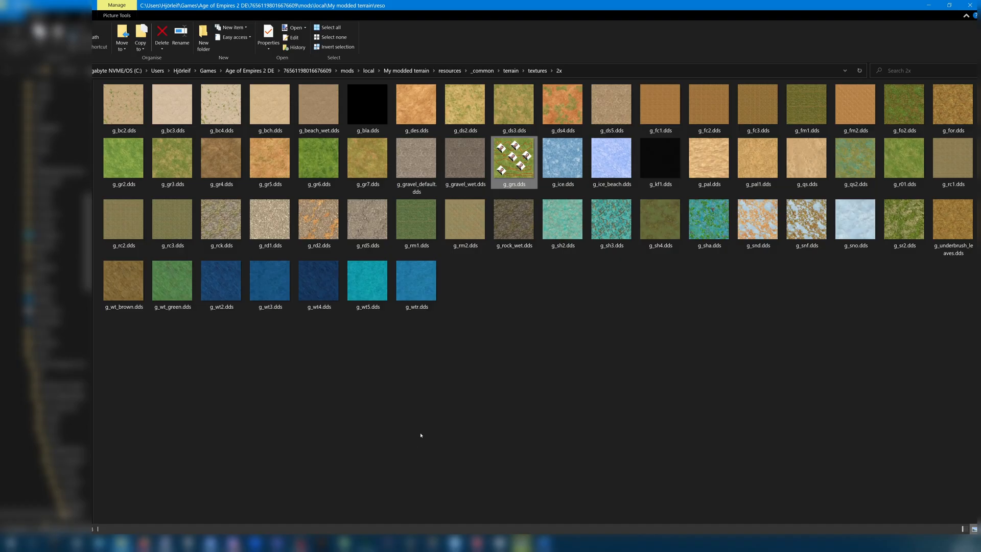
mouse_move(116, 343)
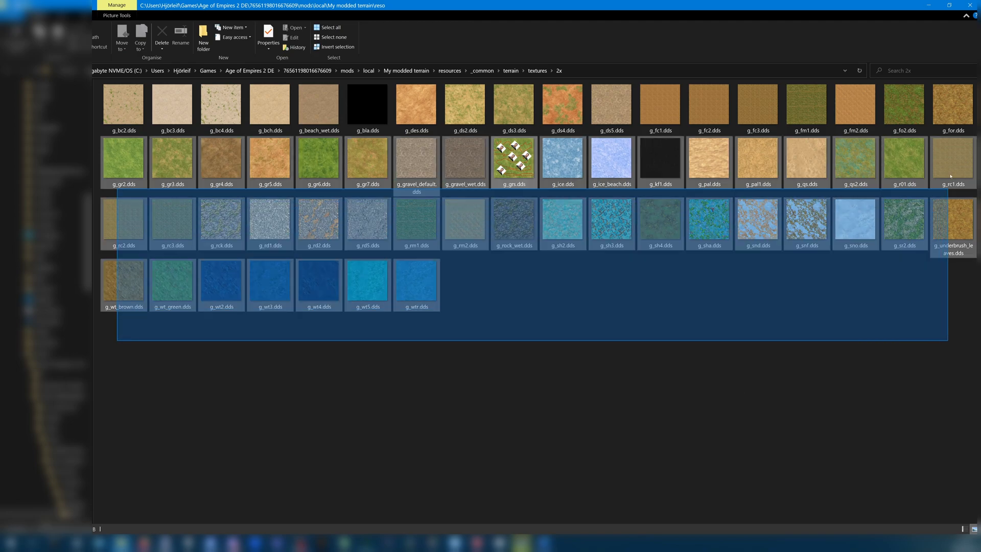
- Select every texture except g_grs.dds in the 2x folder for deletion
left_click(595, 338)
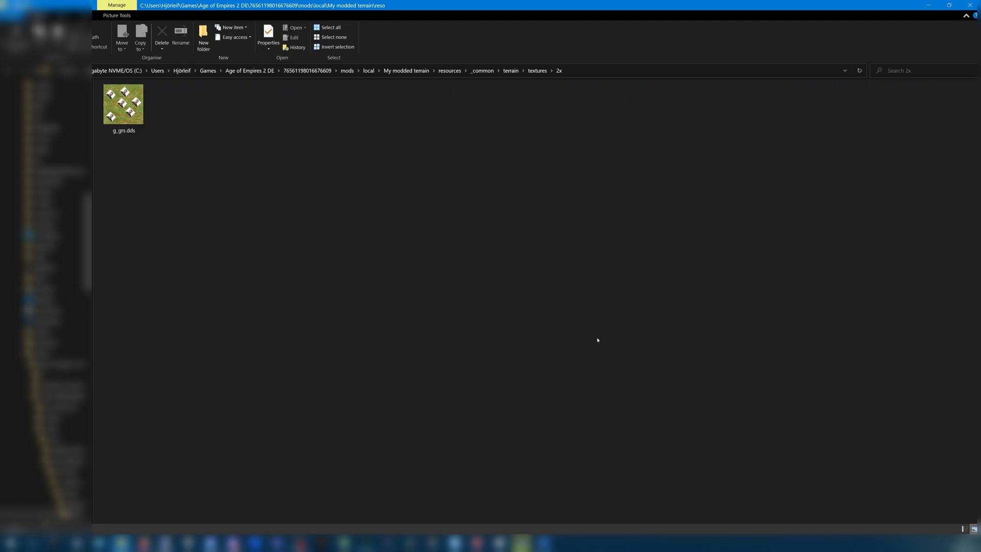
mouse_move(592, 351)
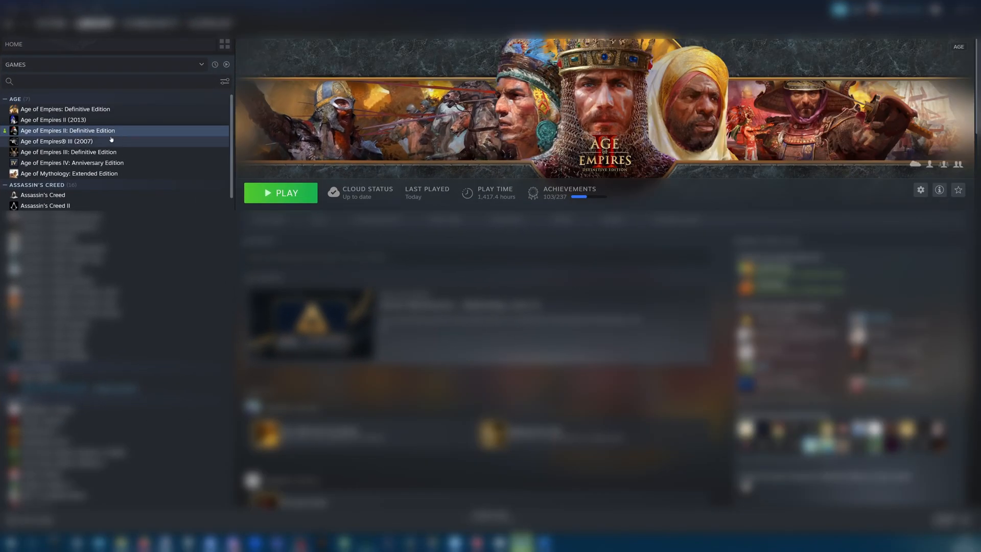
- Launch the game from Steam and view the My Mods list in the mod manager
left_click(280, 193)
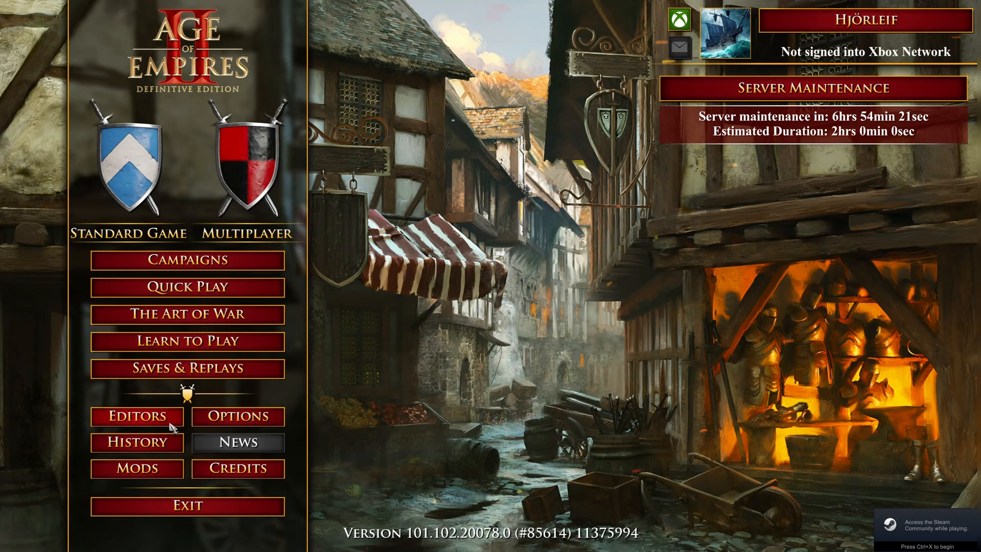
left_click(135, 468)
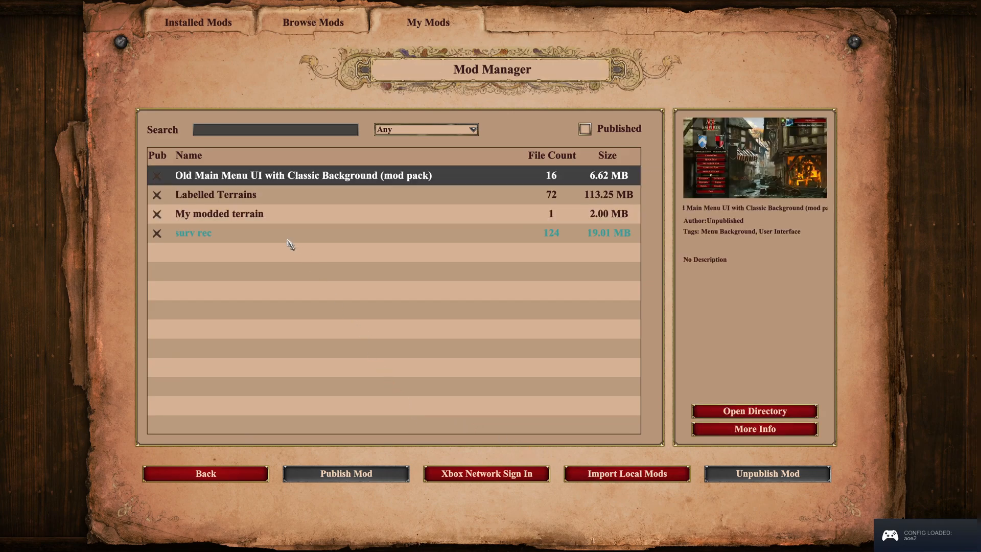
left_click(198, 21)
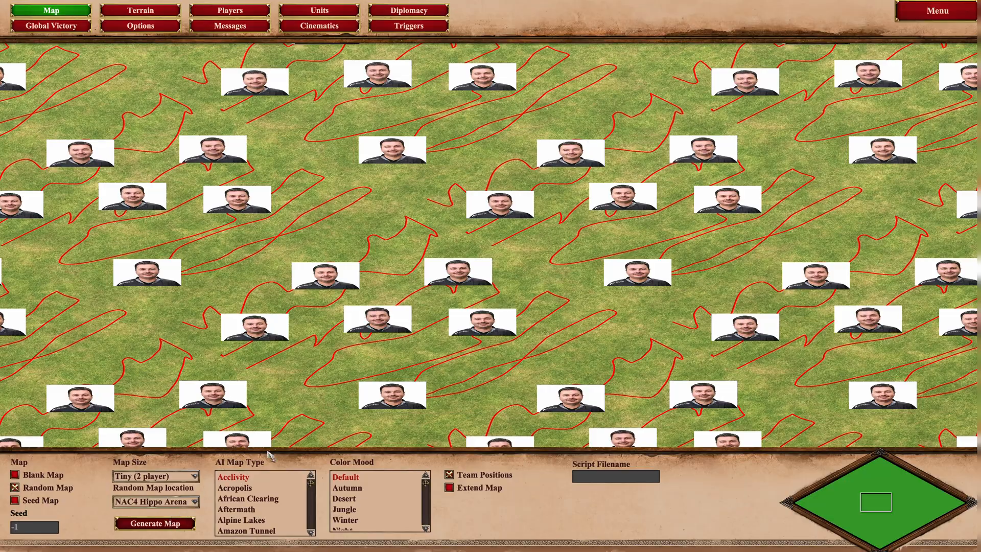
- Generate a random editor map and start it as a test game
left_click(154, 523)
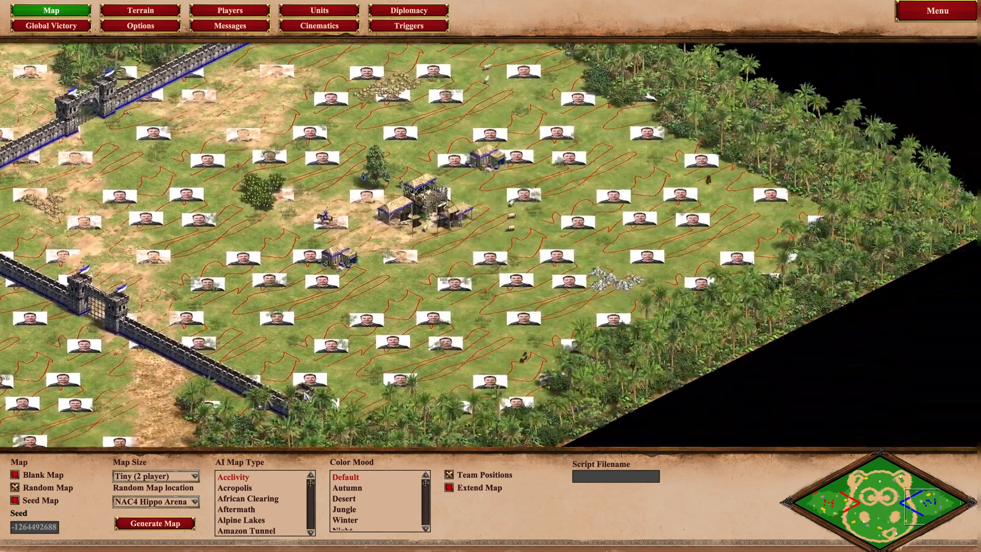
left_click(937, 10)
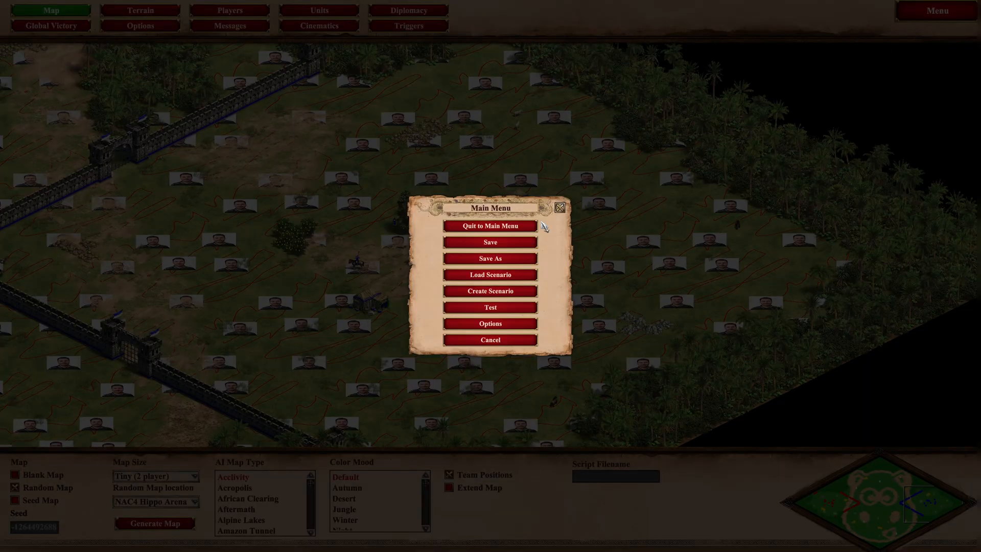
left_click(489, 307)
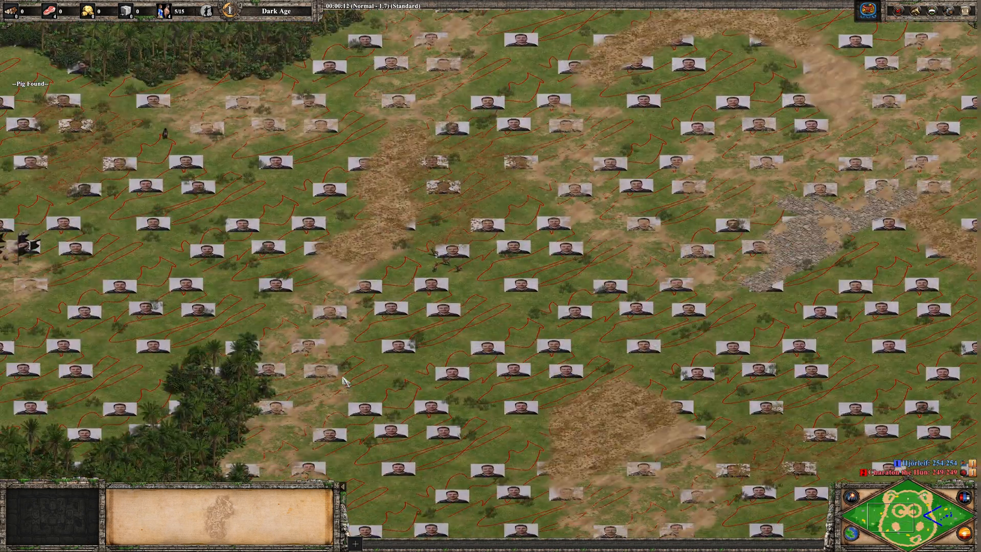
- Bring up the in-game chat box over the scribbled grass map
key("Return")
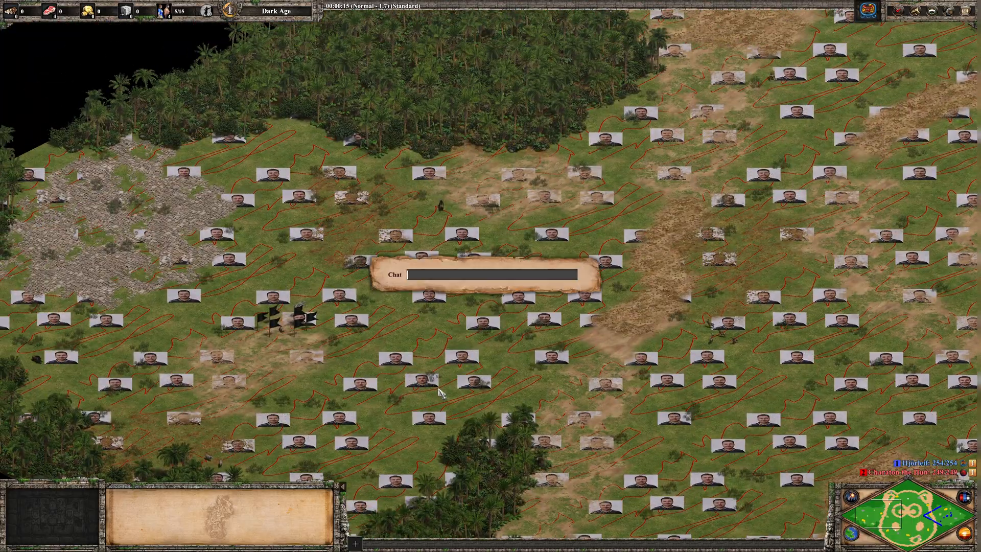